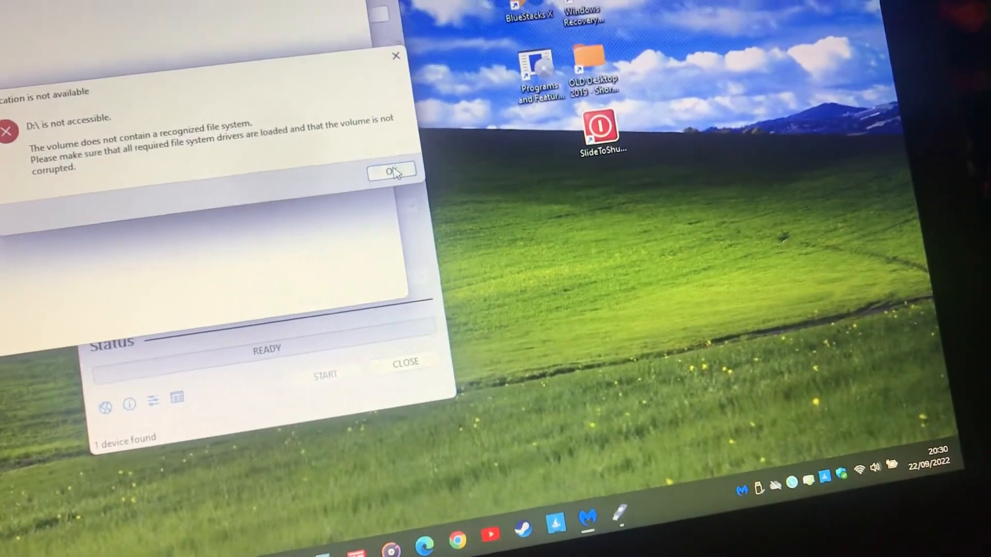
- Dismiss the 'Location is not available' error for the drive's volume
{"action": "left_click", "coordinate": [392, 171]}
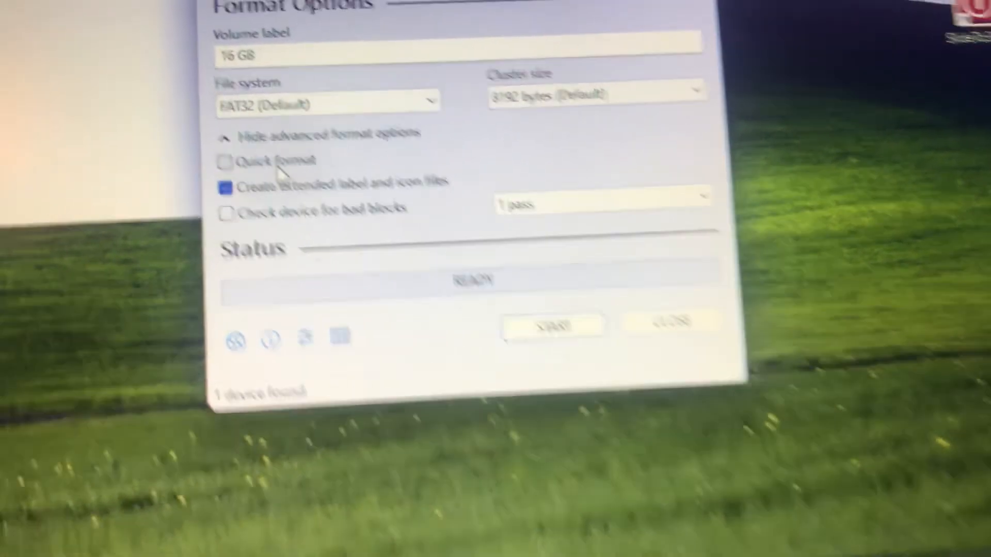
- Keep FAT32 (Default) and turn off Quick format for a full format of the 16 GB drive
{"action": "left_click", "coordinate": [226, 162]}
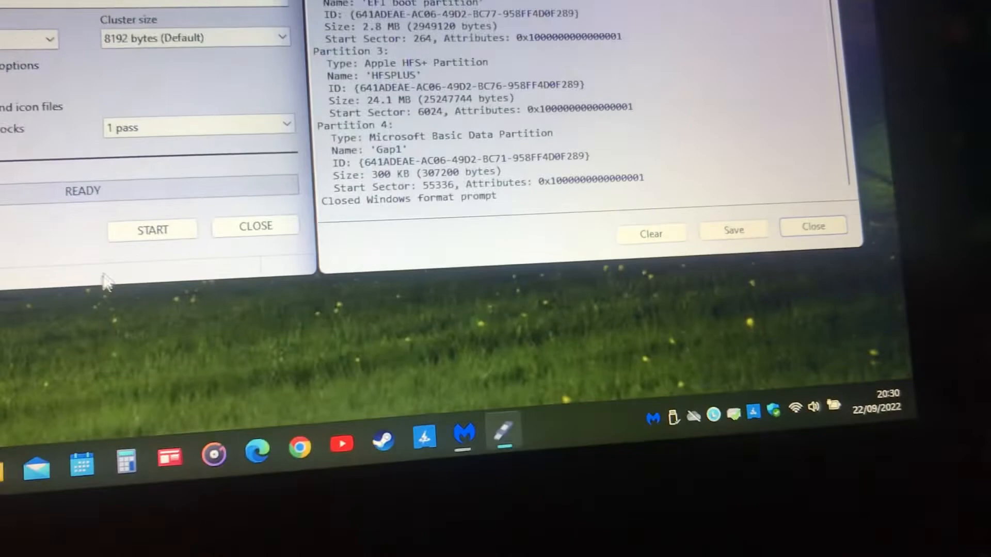
- Start the format and accept the multiple-partitions data-loss warning to proceed
{"action": "left_click", "coordinate": [151, 230]}
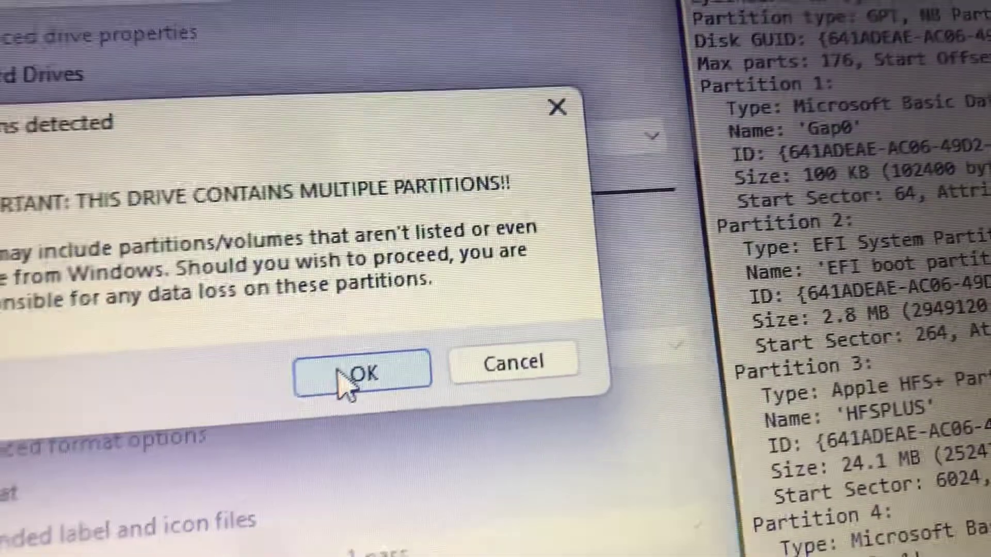
{"action": "left_click", "coordinate": [363, 370]}
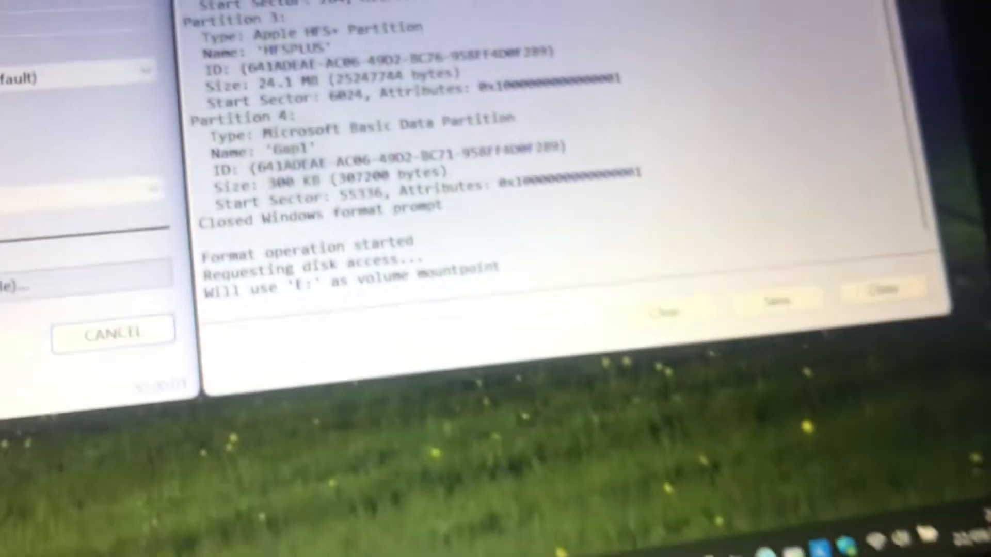